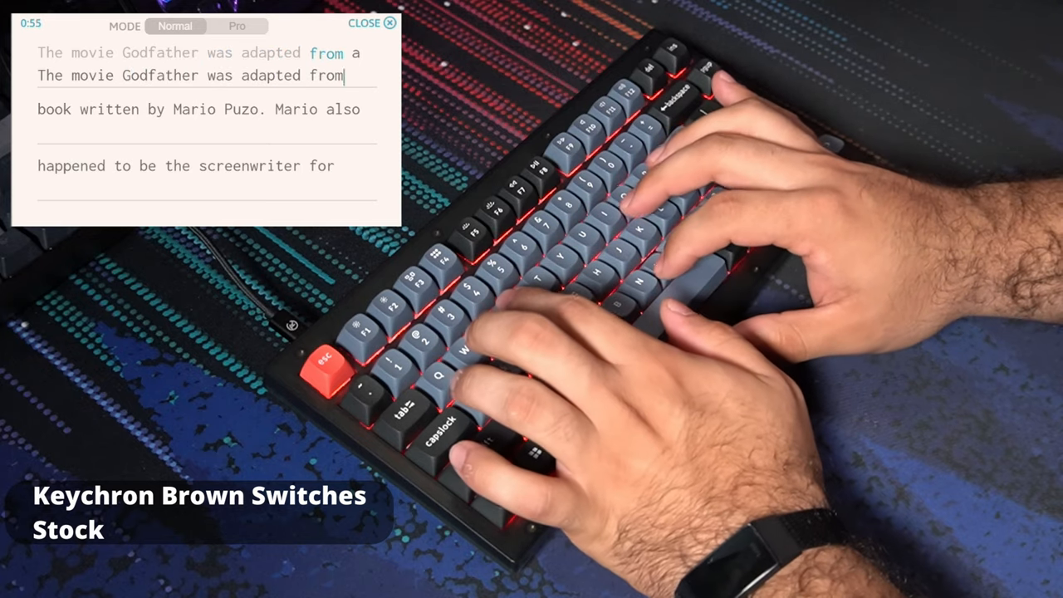
- Type the passage lines about the book written by Mario Puzo and its movie adaptation through "experience"
type("a book wri")
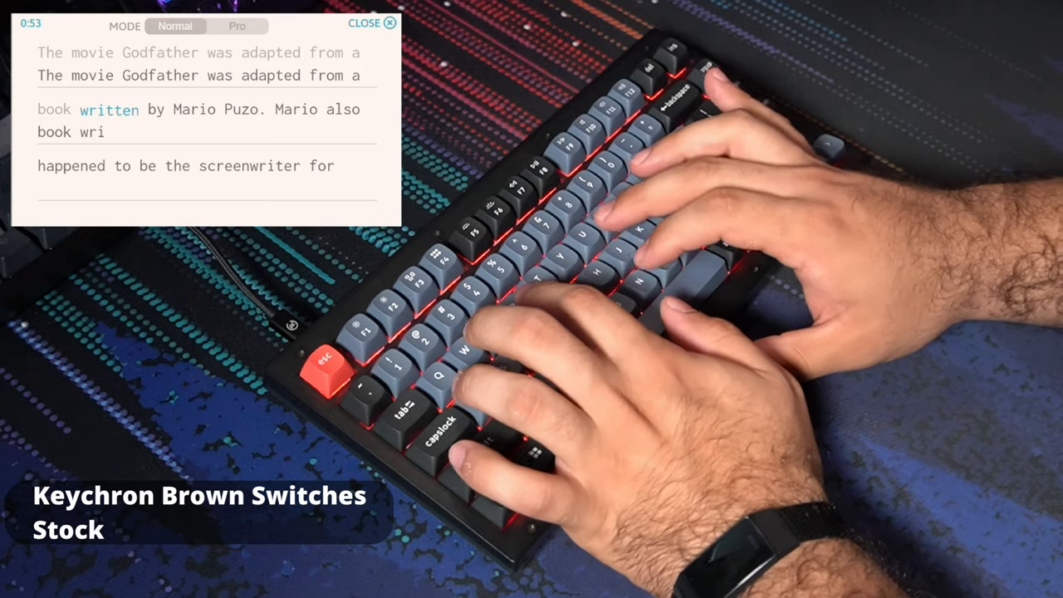
type("tten bt")
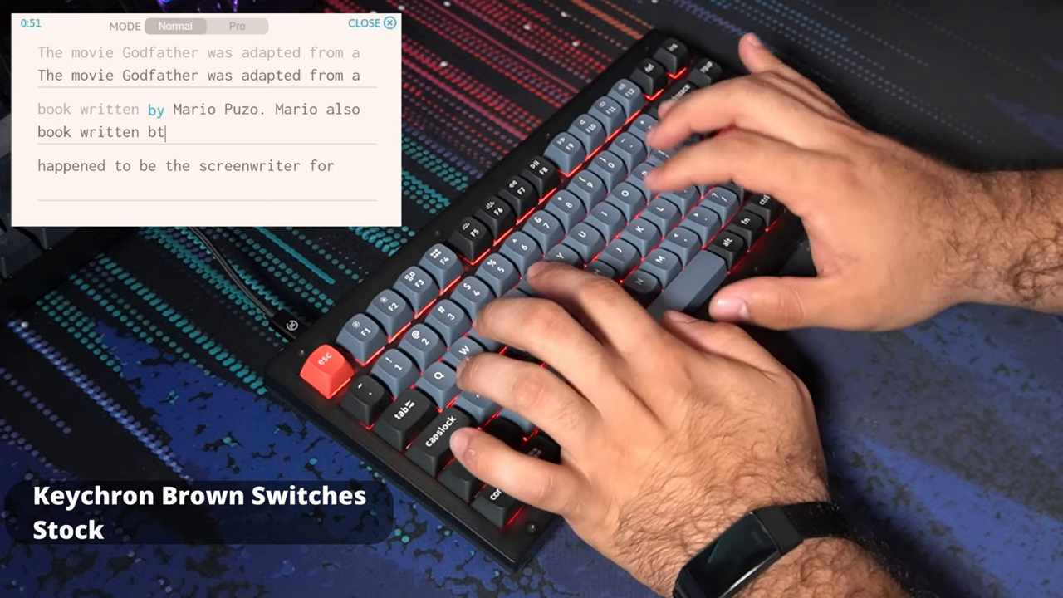
type("y Mario P")
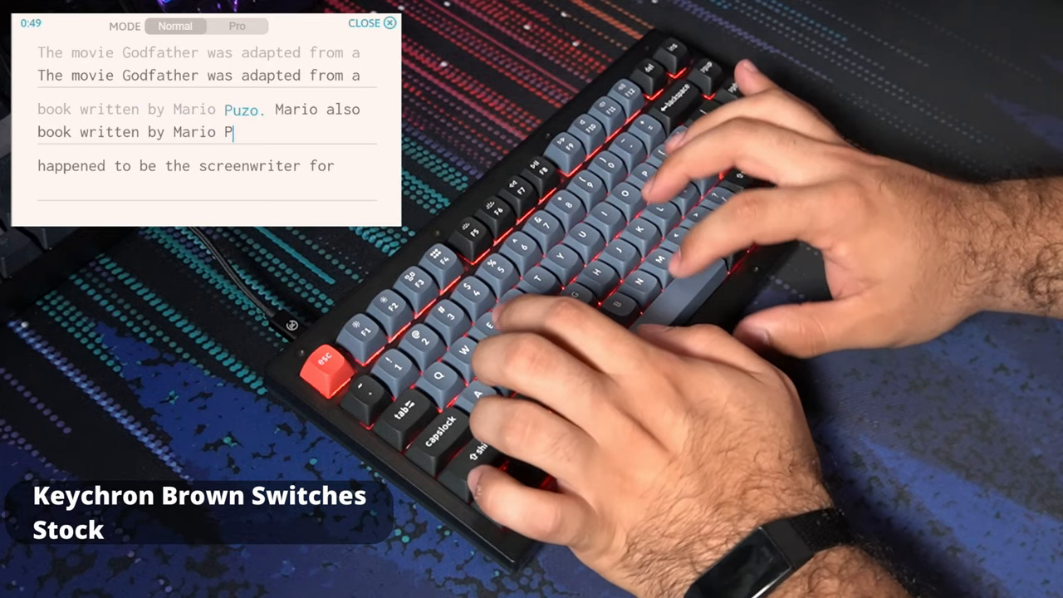
type("uzo. Mario also")
left_click(207, 187)
type("happened")
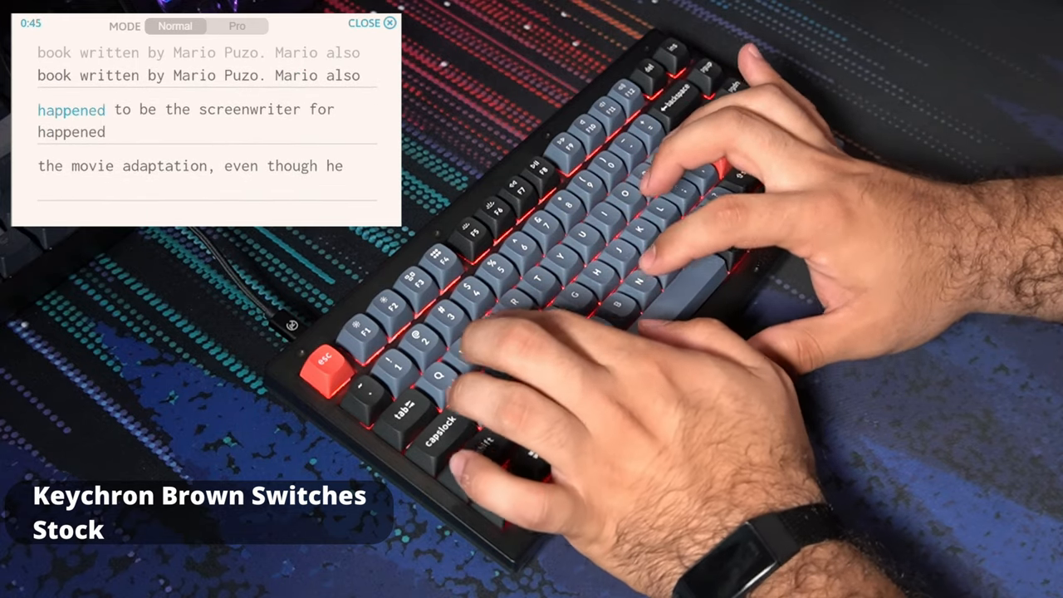
type("to be the screenwriter for")
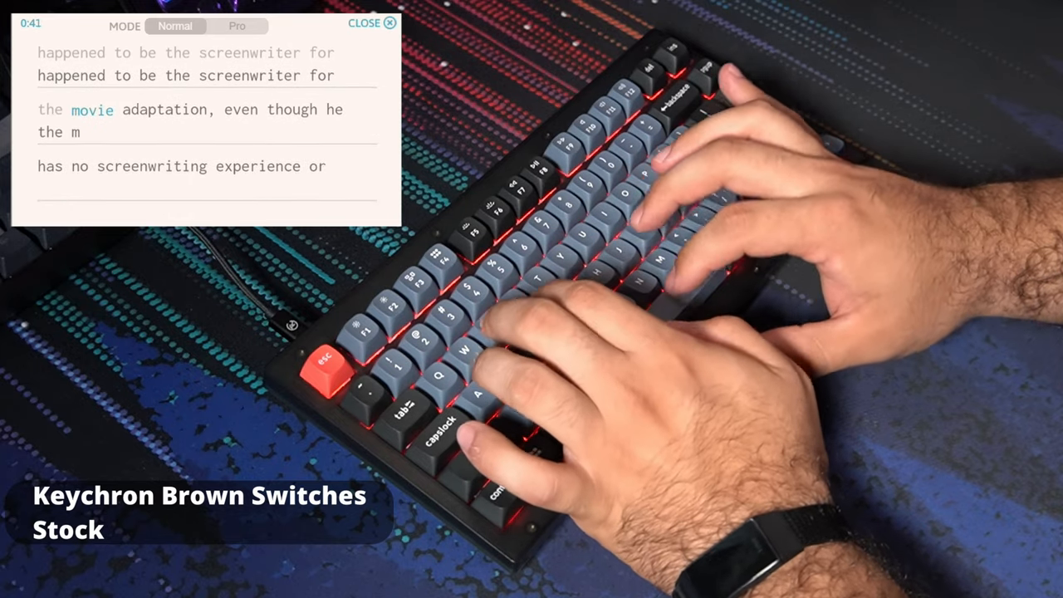
type("movie adaptation, even though he")
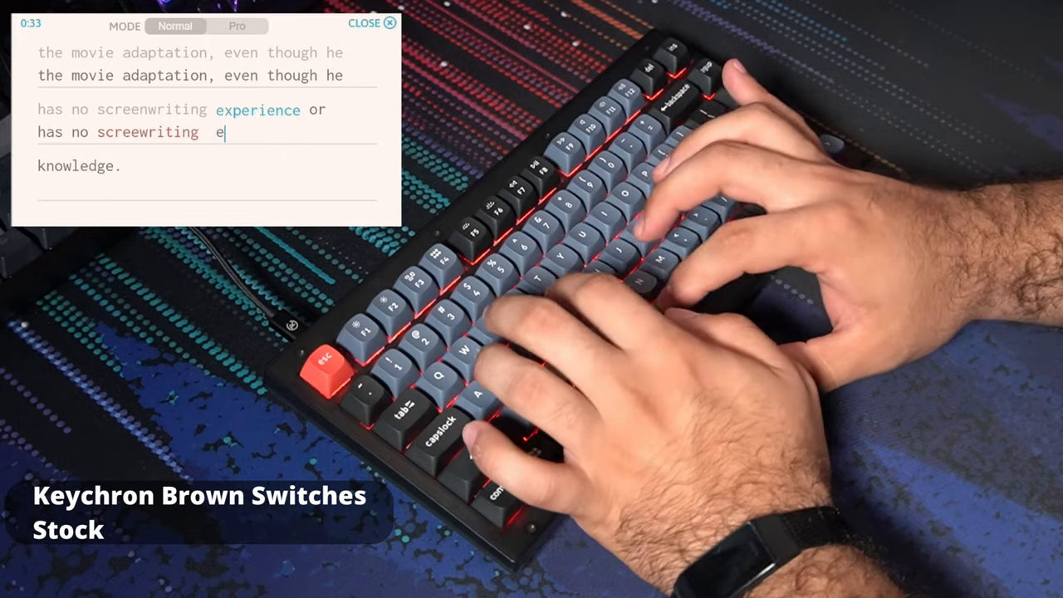
type("xperience")
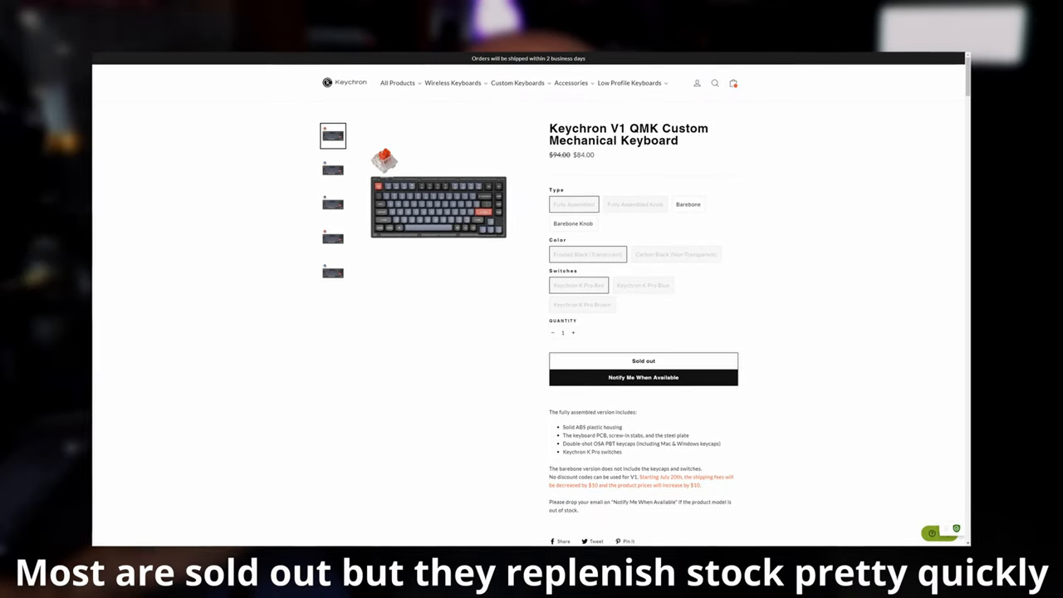
- Navigate to the Keychron V1 product page and scroll through its type, colour and price options
left_click(688, 205)
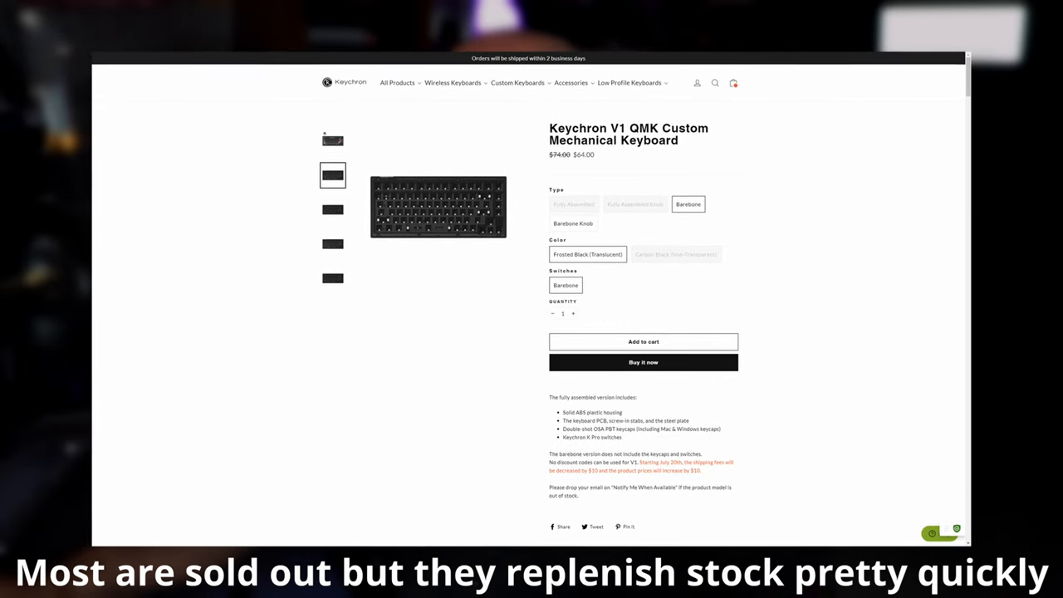
left_click(637, 204)
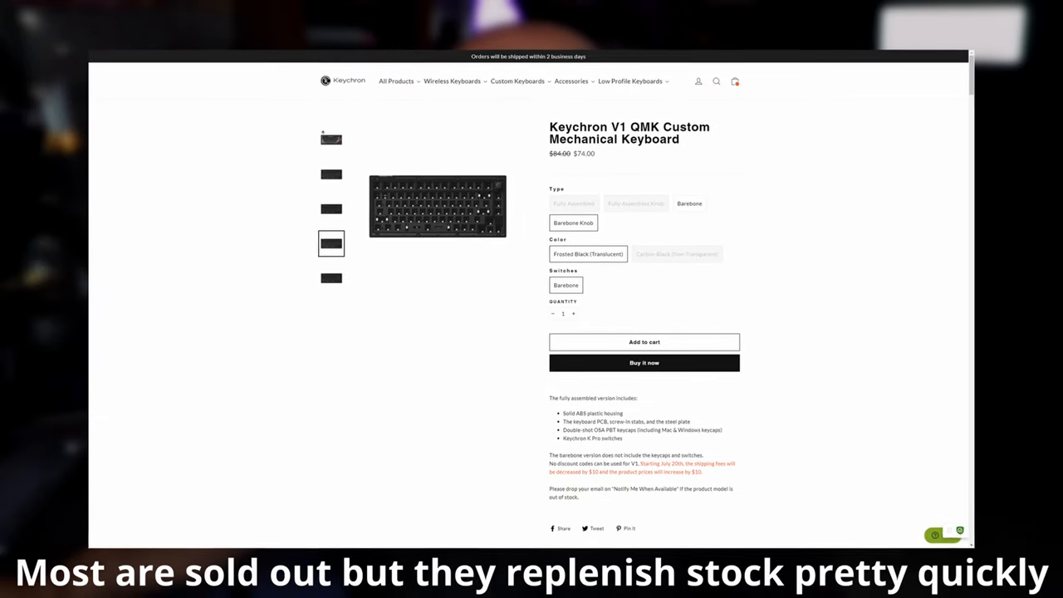
scroll("down", 3)
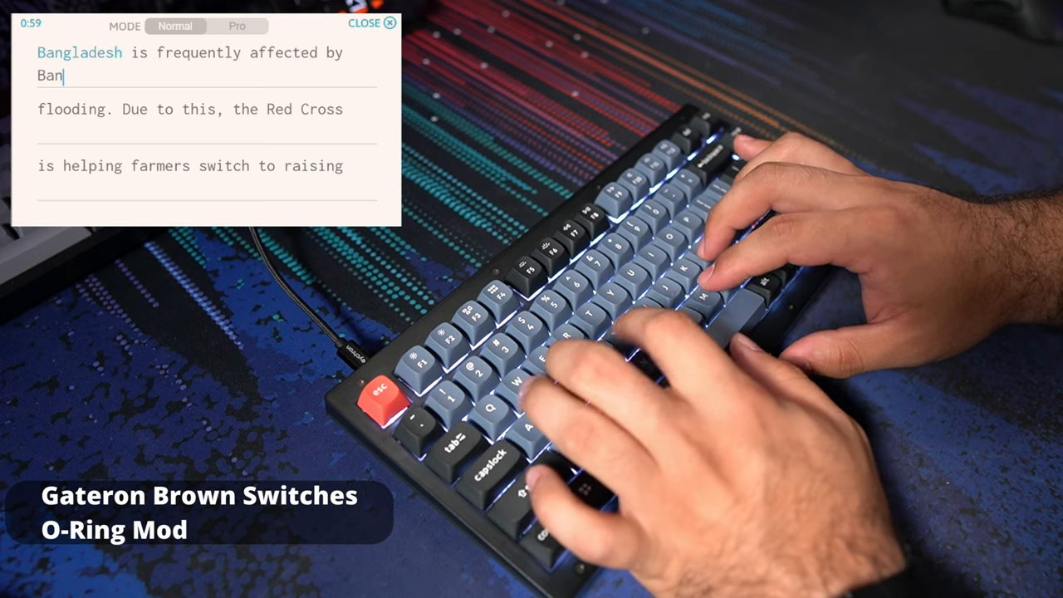
- Type the Bangladesh passage lines through the farmers switching to raising ducks
type("gladers")
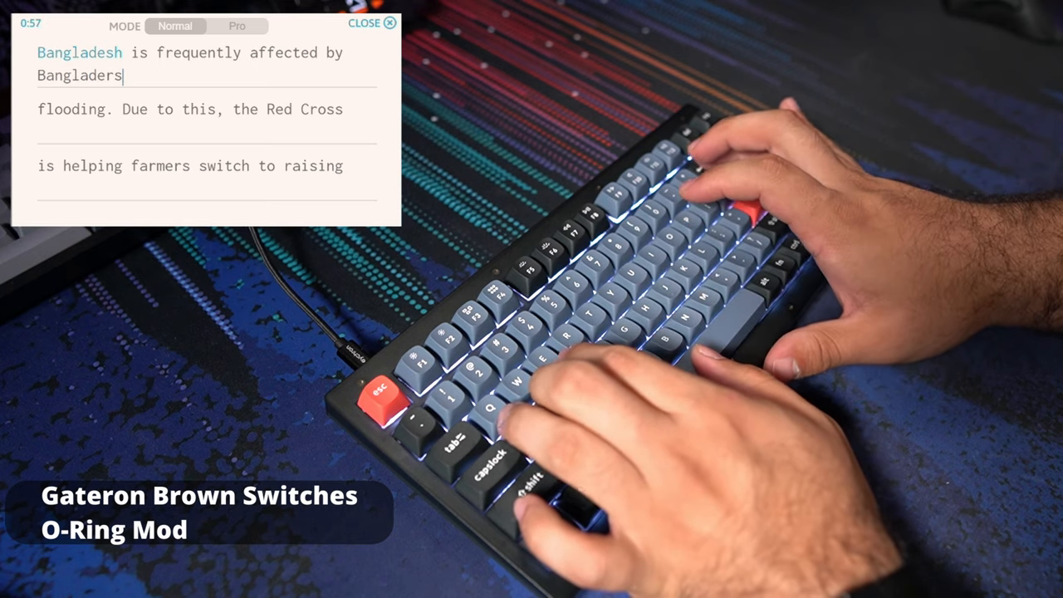
type("Bangladesh is fr")
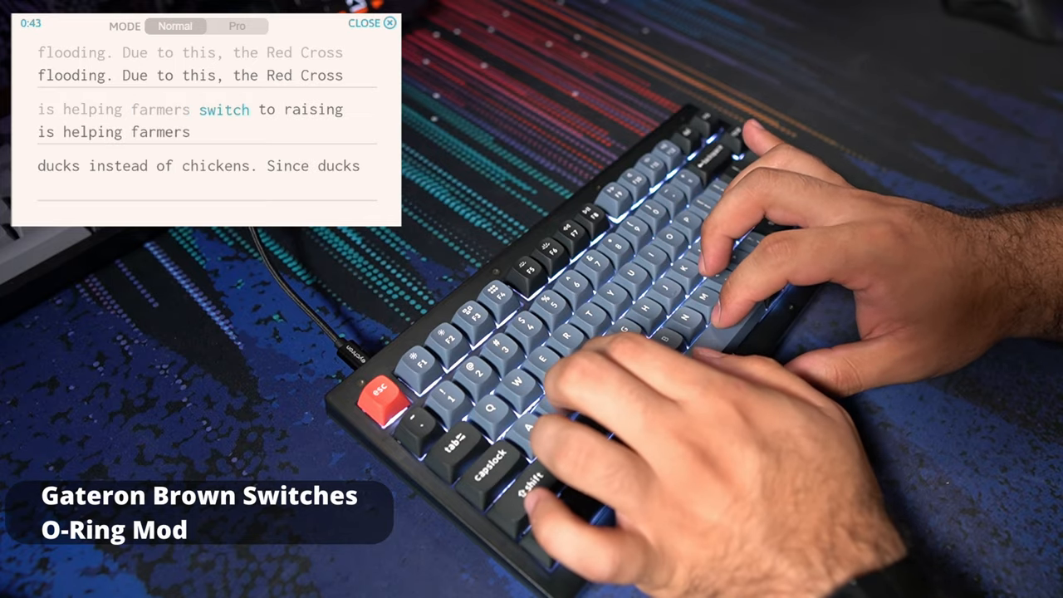
type("switch to raisi")
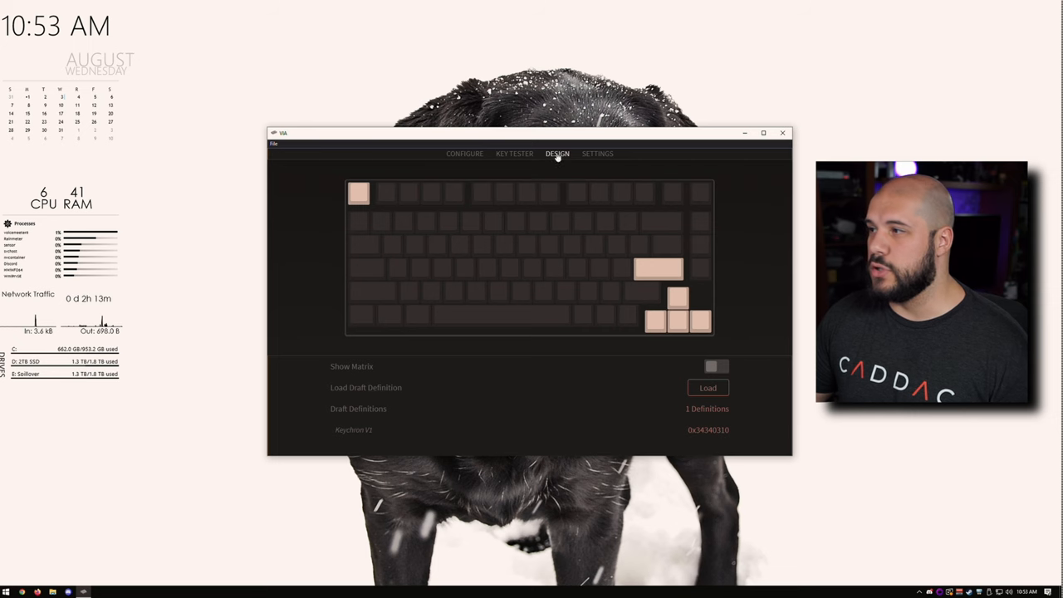
- Load the keymap via Configure, then show the Lighting settings with underglow brightness, effect and colour
left_click(465, 152)
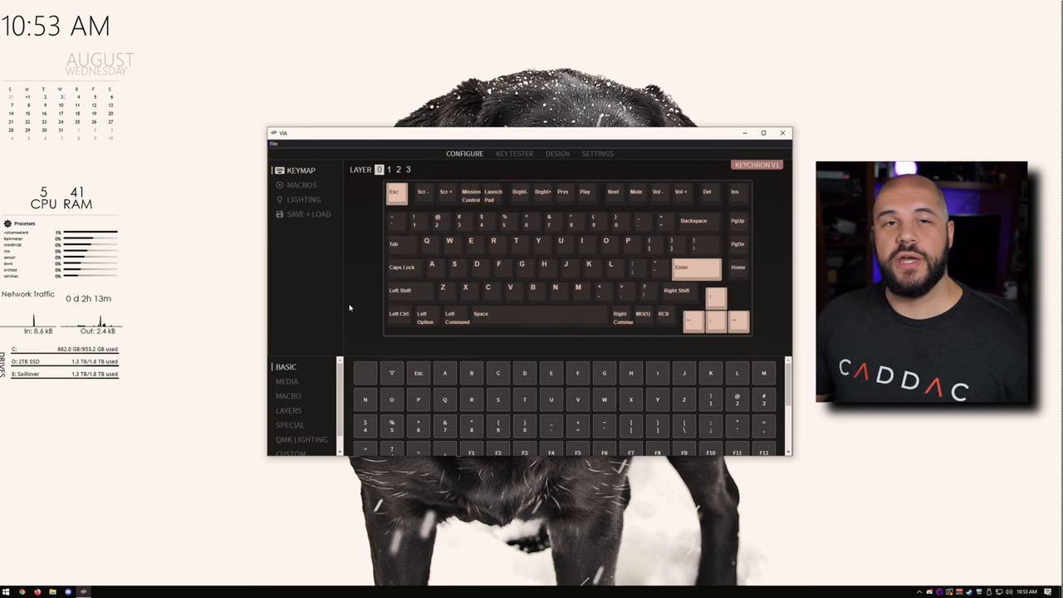
left_click(304, 200)
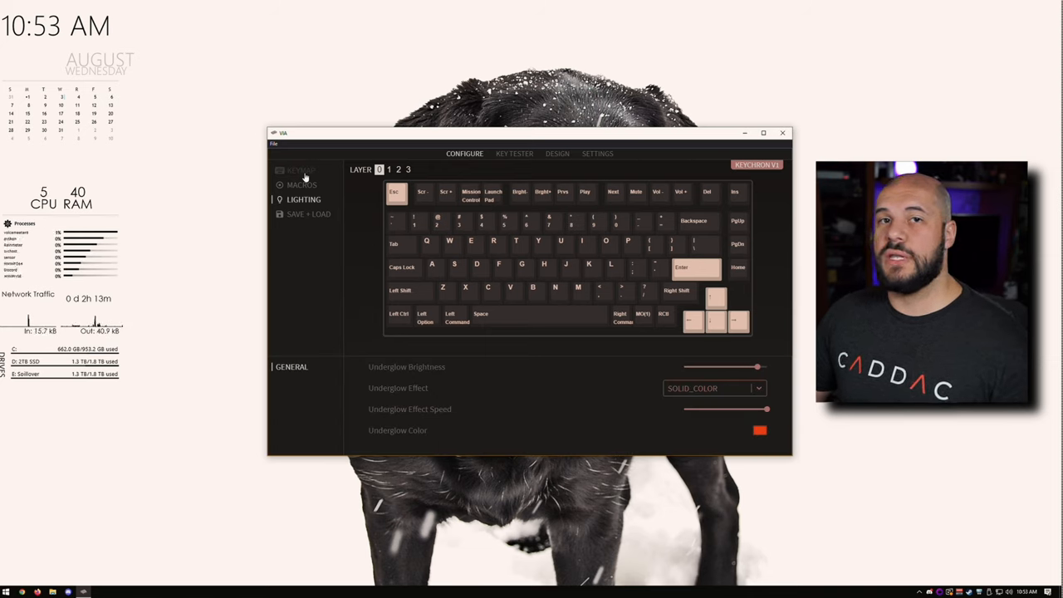